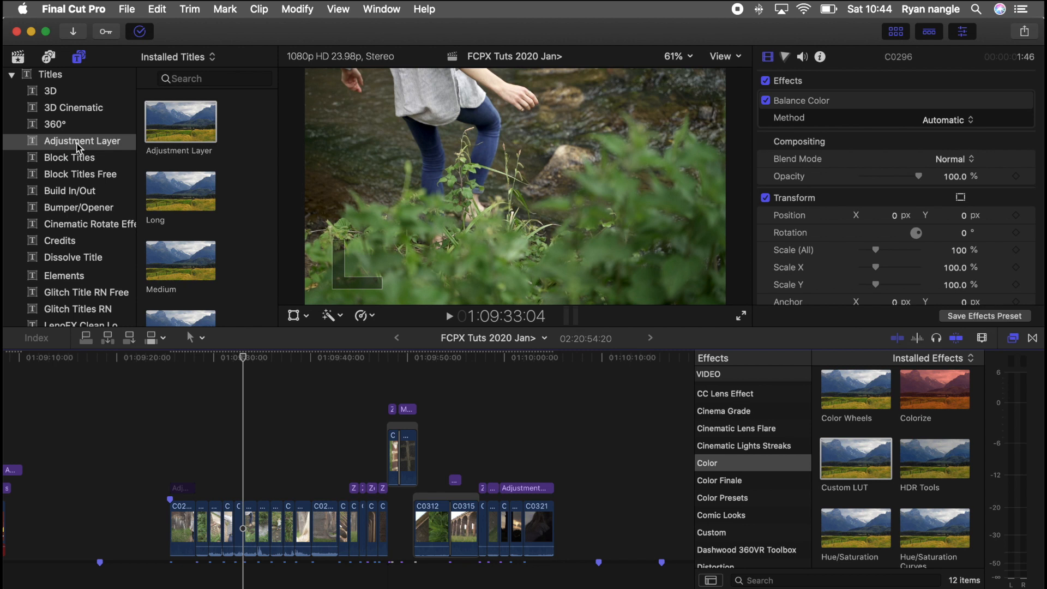
# - Connect the Long adjustment layer title from the Titles browser above the timeline clips
pyautogui.click(82, 141)
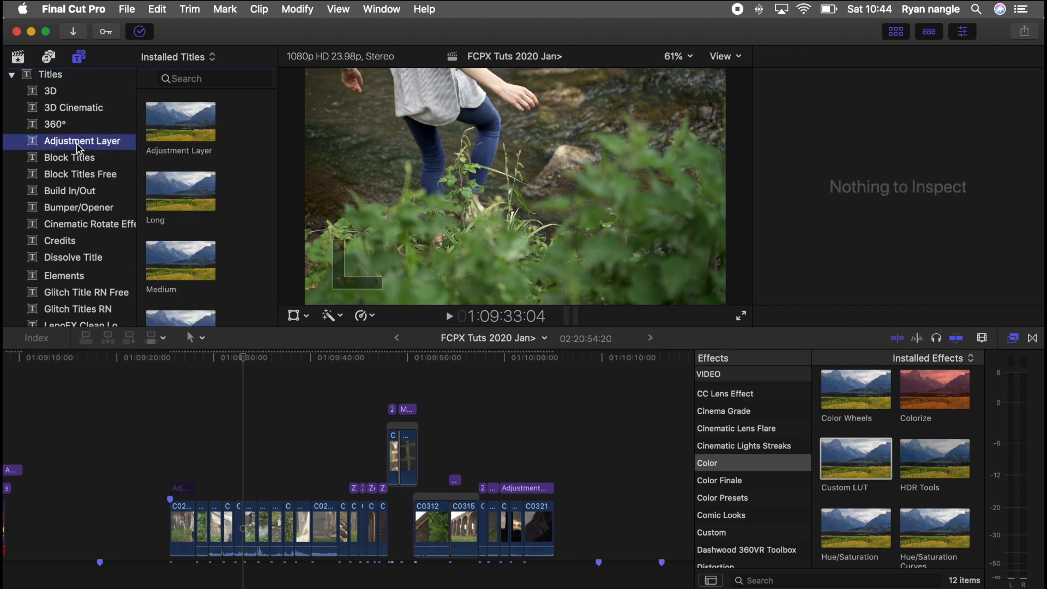
pyautogui.scroll(-3)
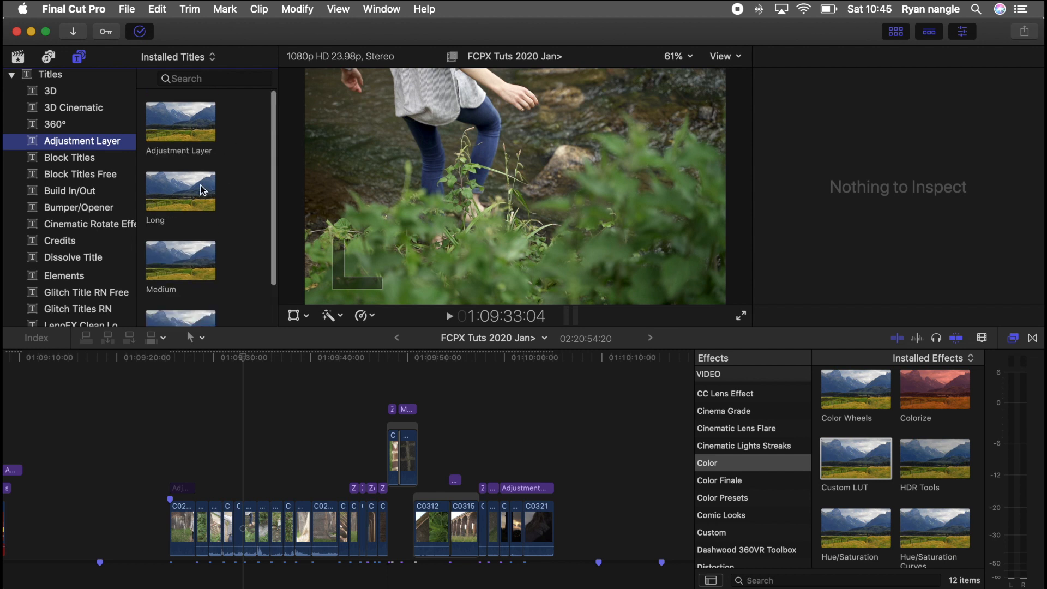
pyautogui.scroll(-3)
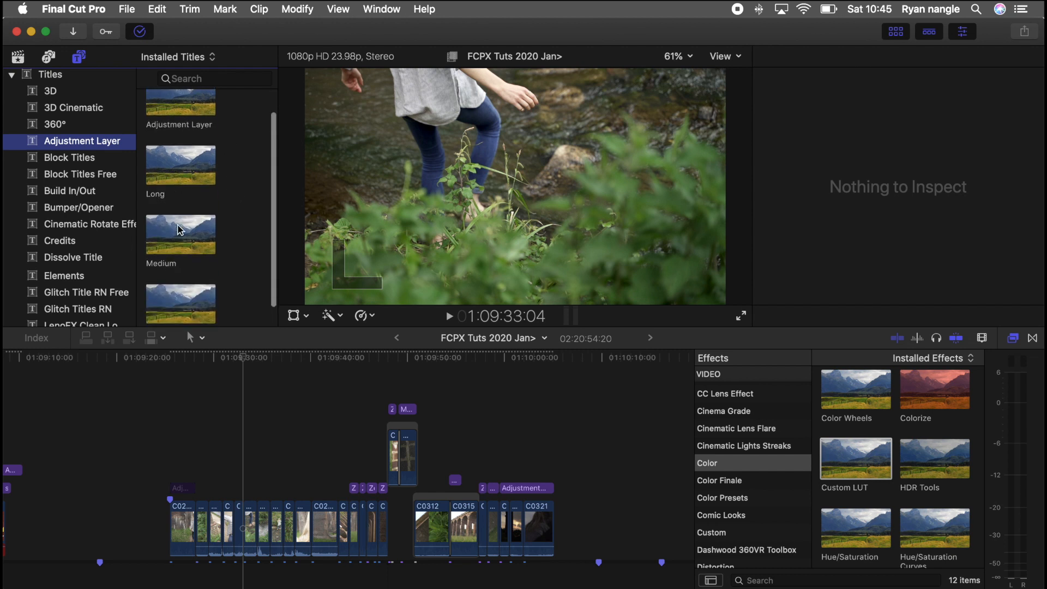
pyautogui.click(180, 280)
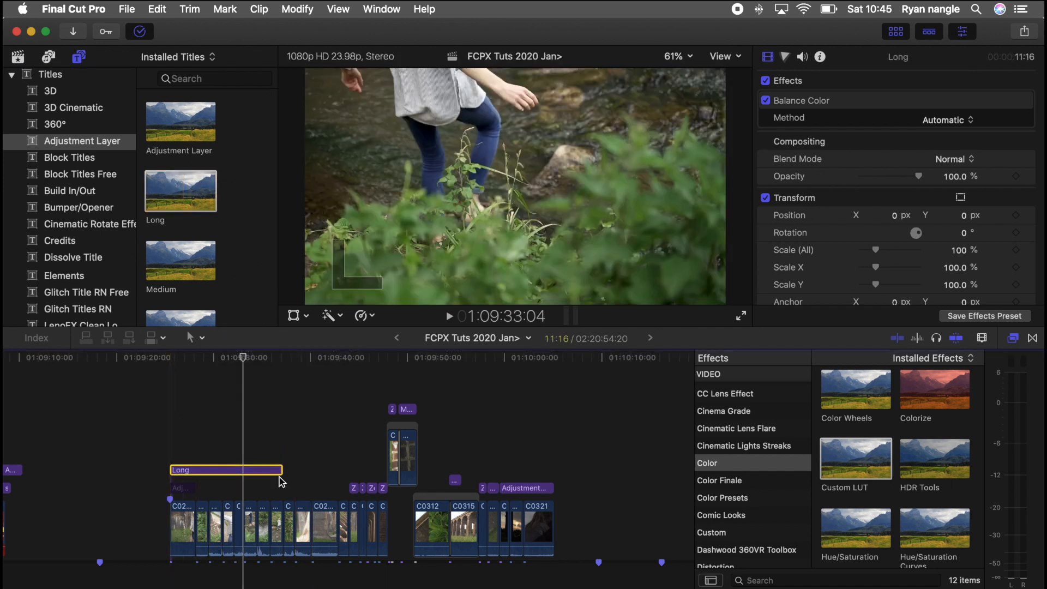
# - Extend the Long layer to the sequence end and apply the Custom LUT color effect
pyautogui.moveTo(290, 469); pyautogui.dragTo(377, 475)
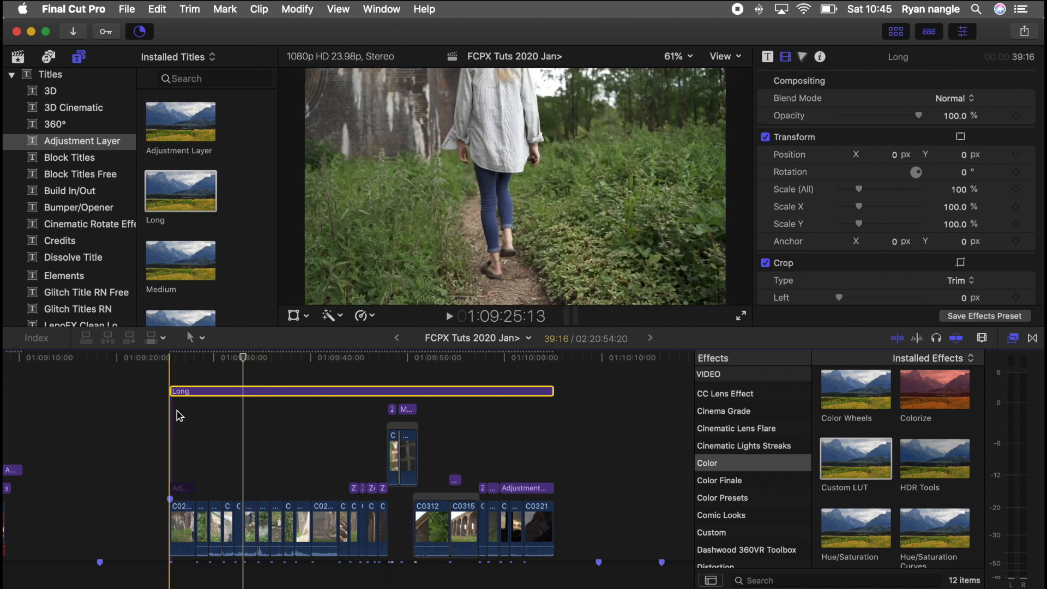
pyautogui.click(314, 358)
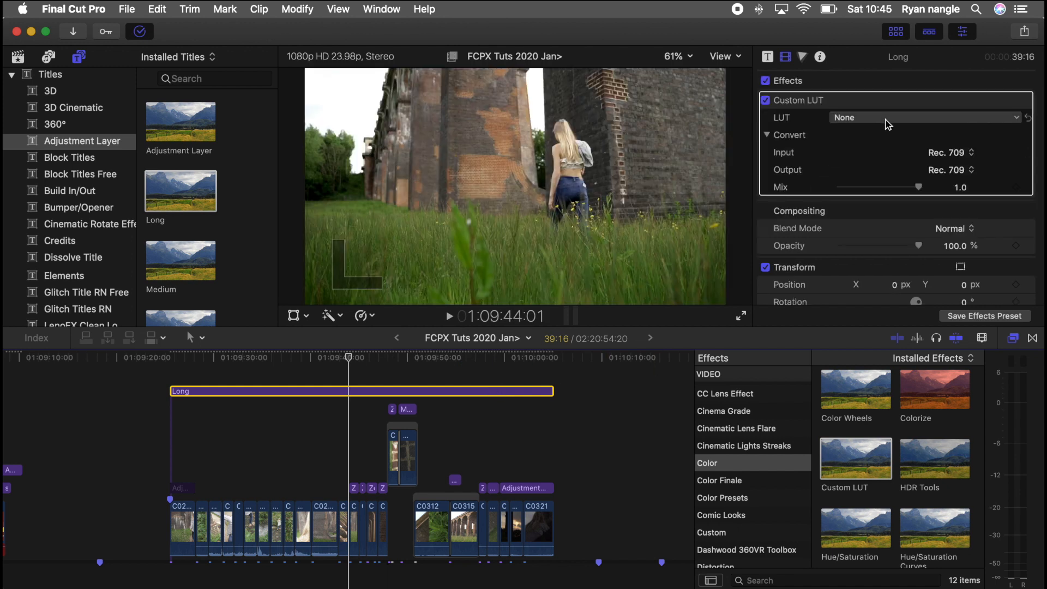
# - Choose A6.log from the Explorer Lut Pack as the layer's Custom LUT
pyautogui.click(923, 118)
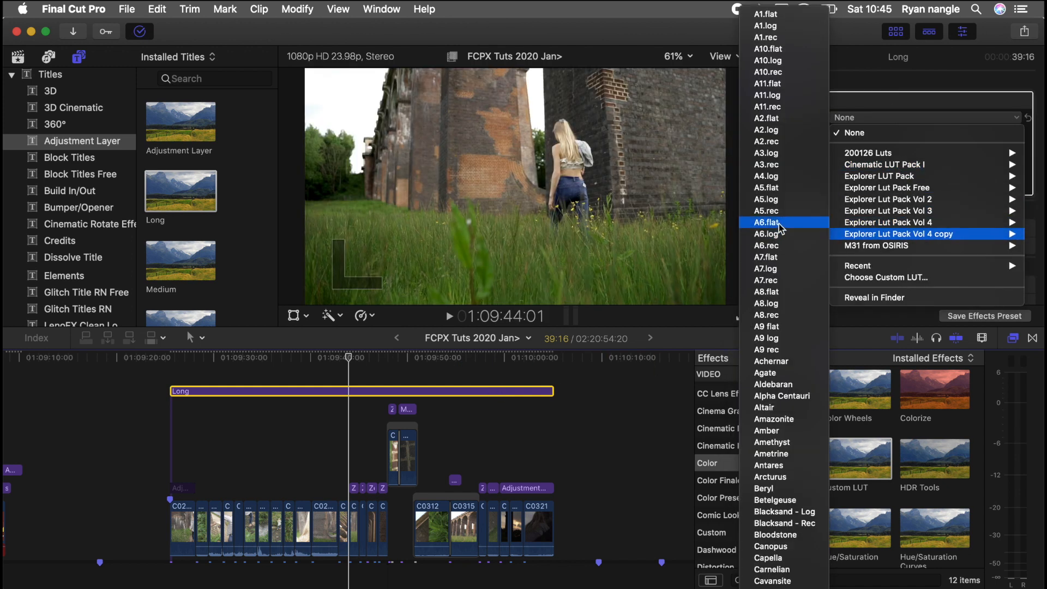
pyautogui.click(766, 223)
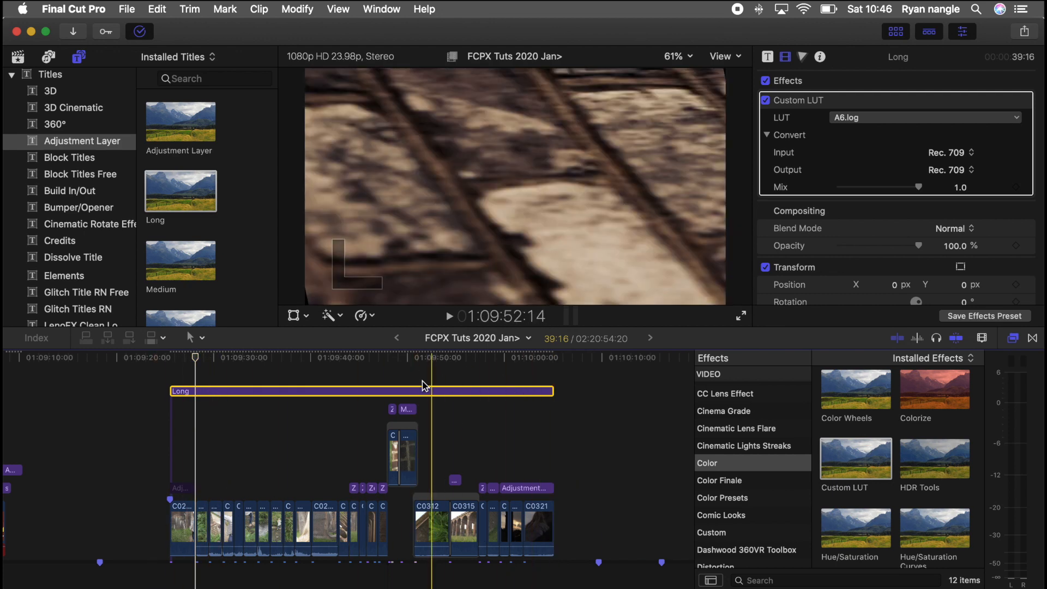
# - Show the Glow Effects category listing Glow 2 and Glow Pro
pyautogui.click(210, 359)
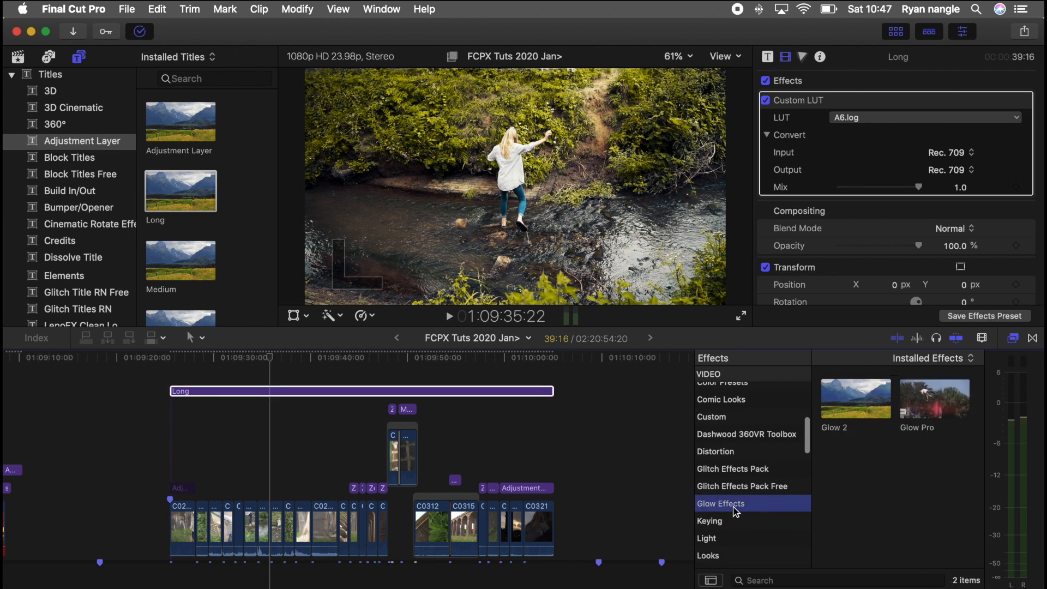
# - Apply Glitch 08 from the Glitch Effects Pack to the Long layer and preview the result
pyautogui.click(732, 468)
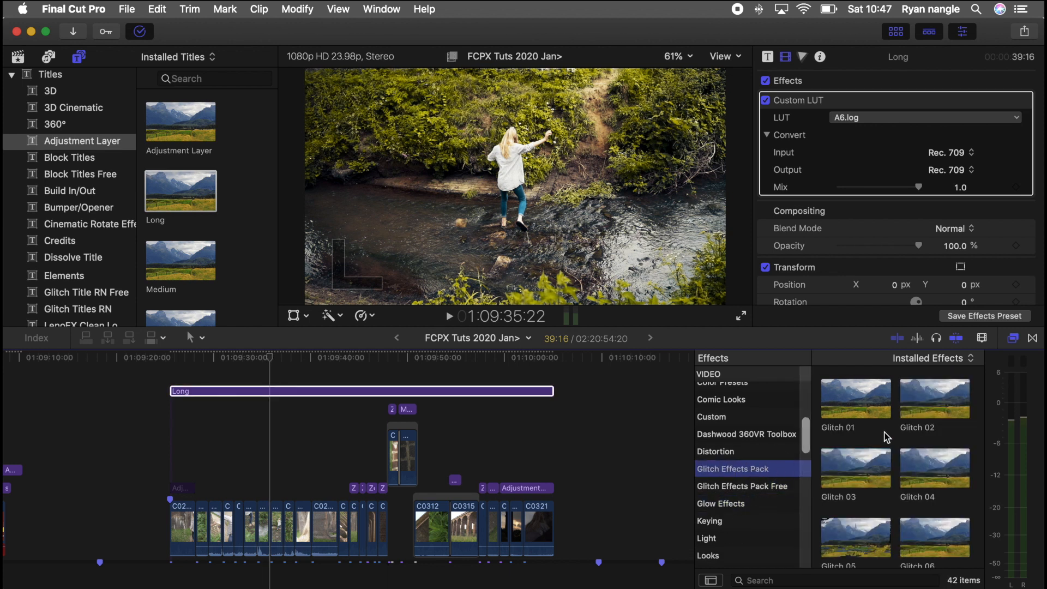
pyautogui.doubleClick(935, 455)
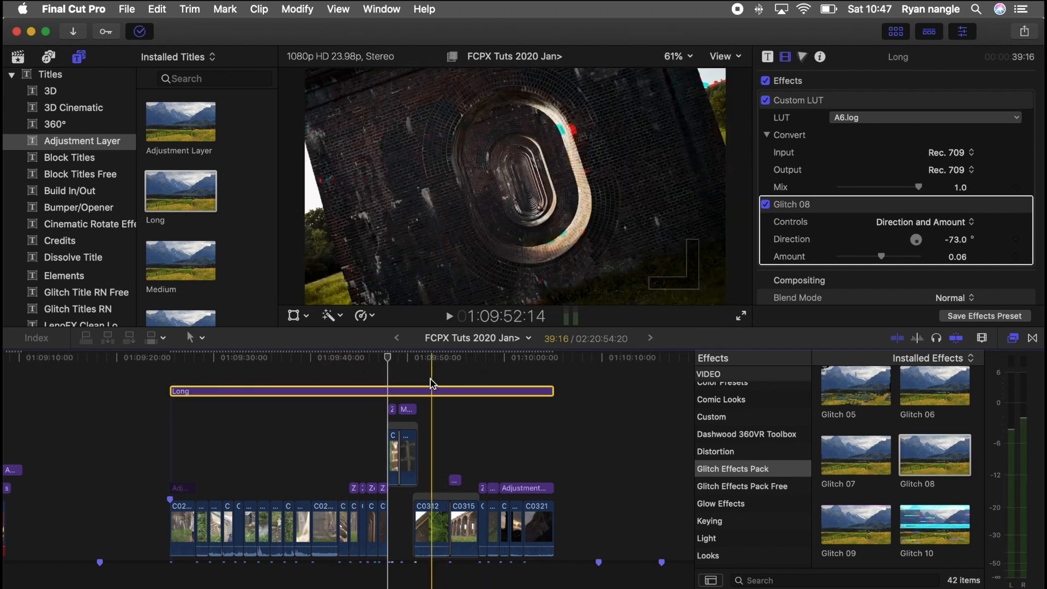
pyautogui.click(271, 391)
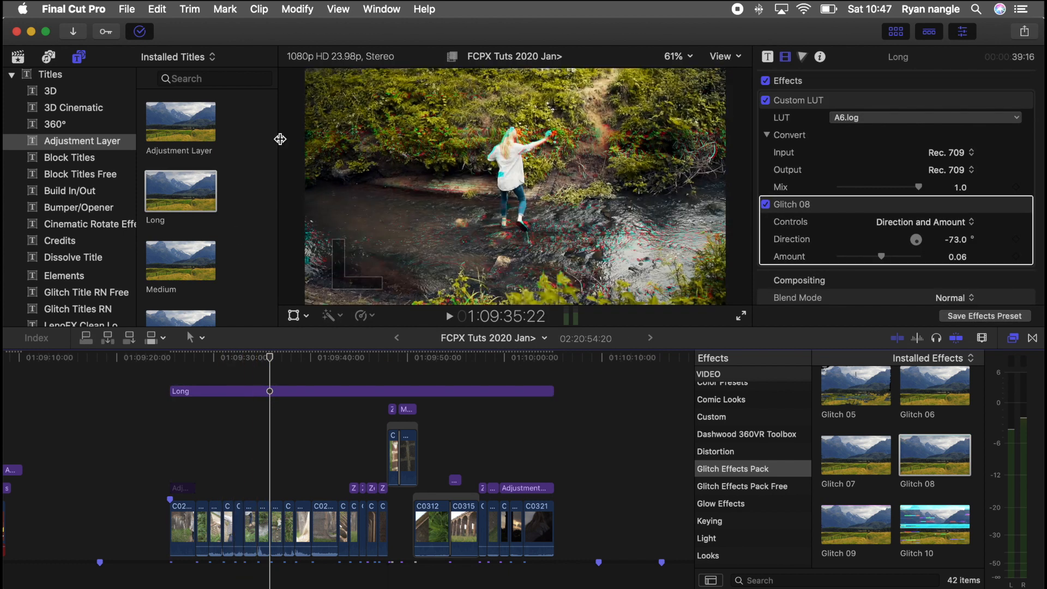
pyautogui.scroll(-3)
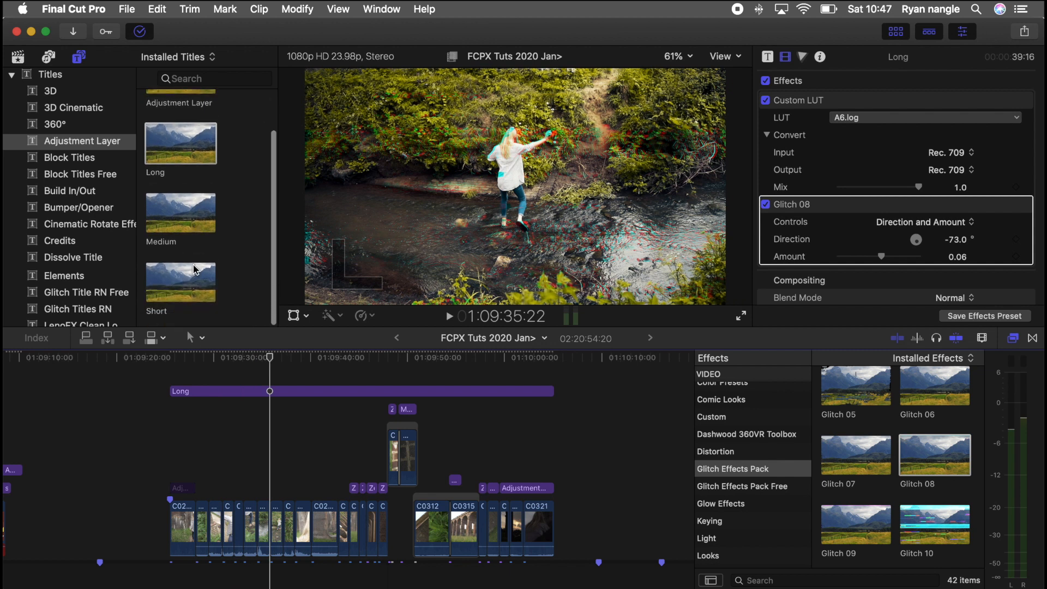
pyautogui.moveTo(233, 245)
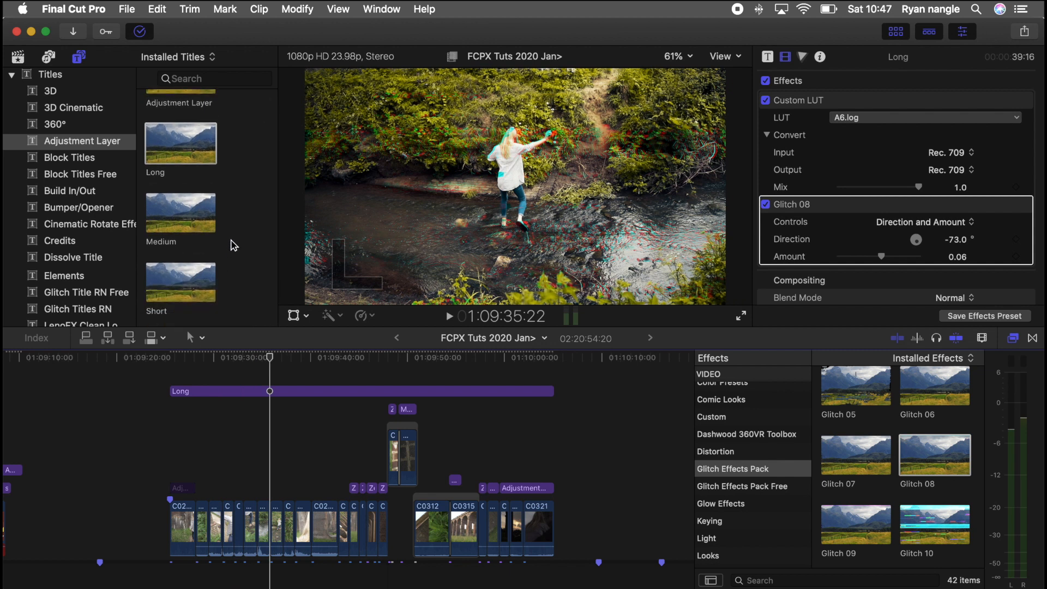